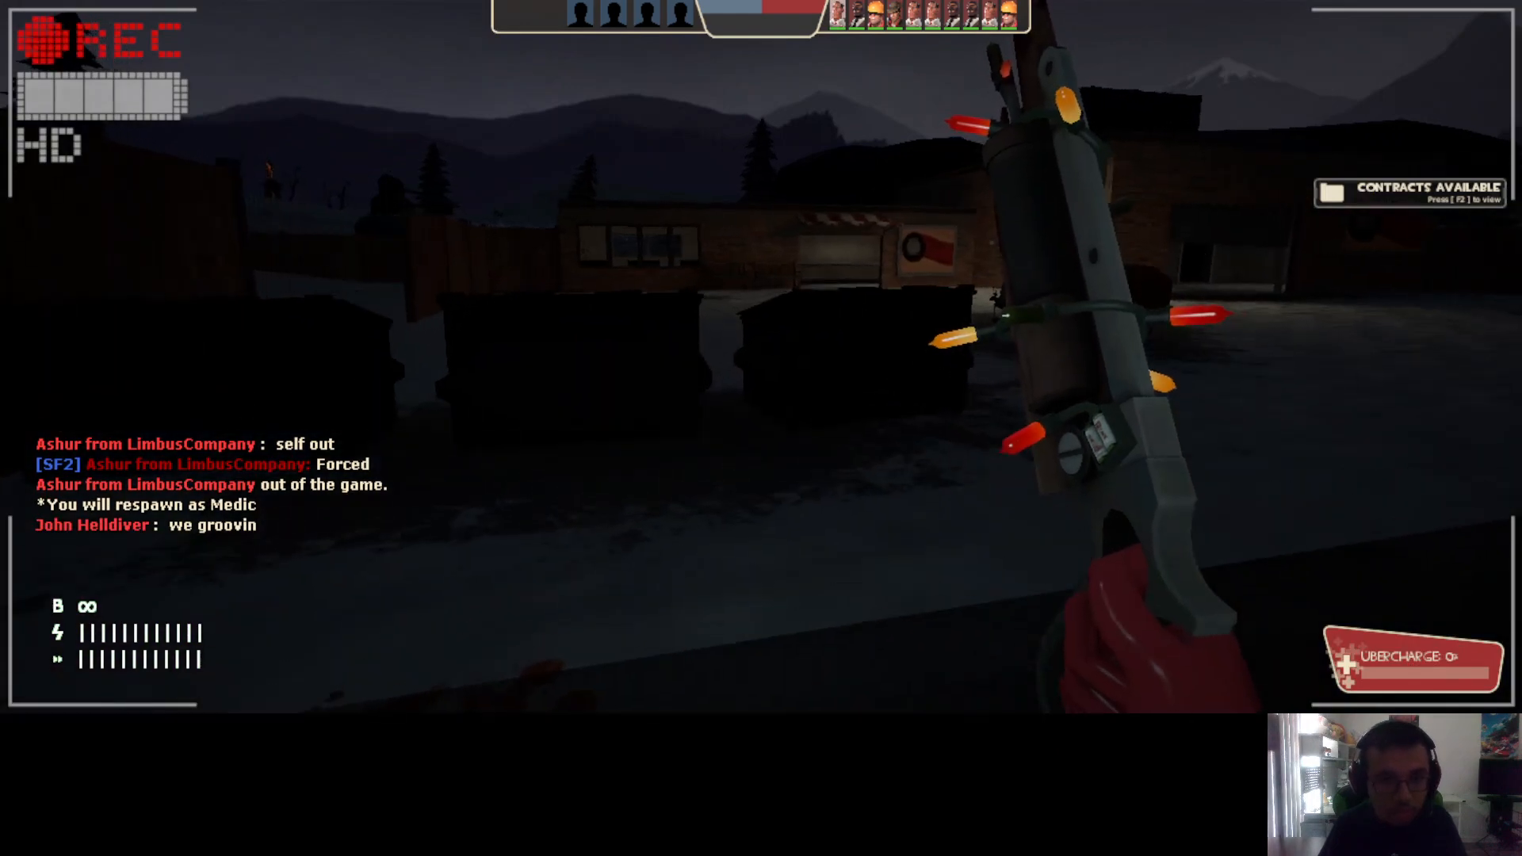
key("tab")
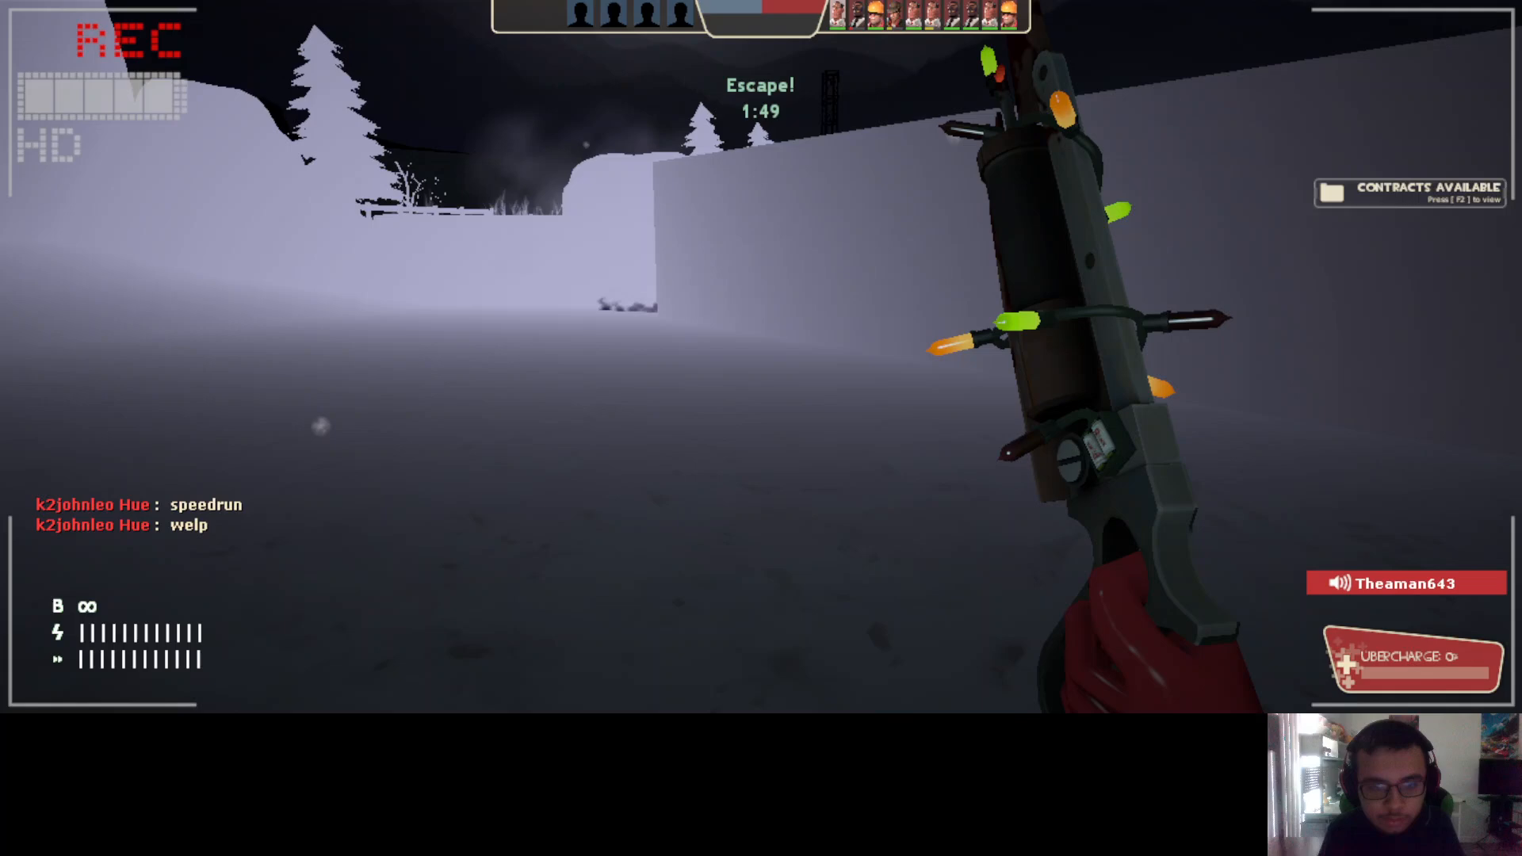
key("tab")
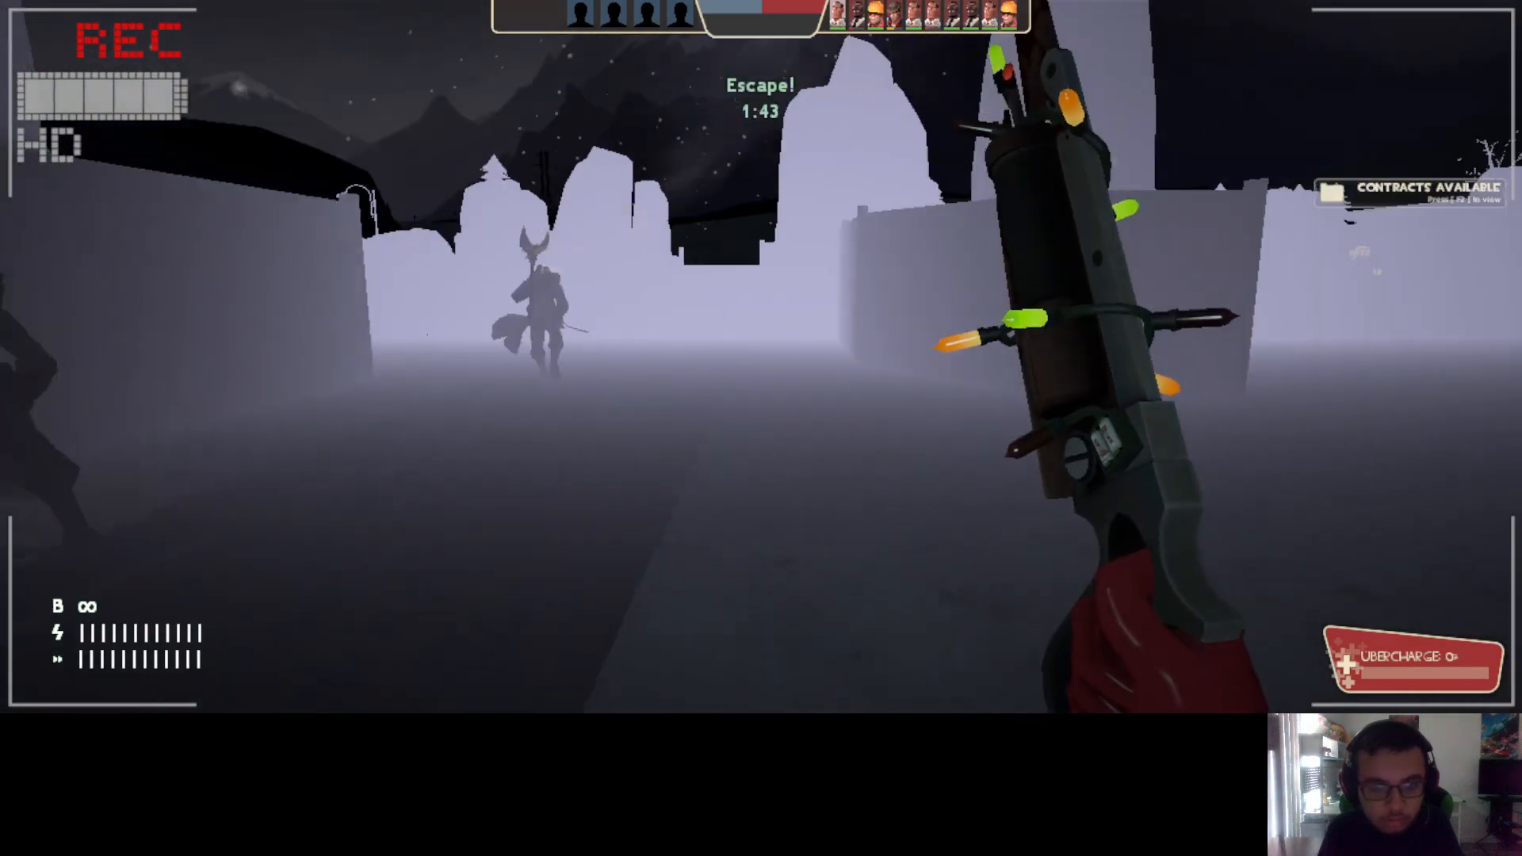
key("Tab")
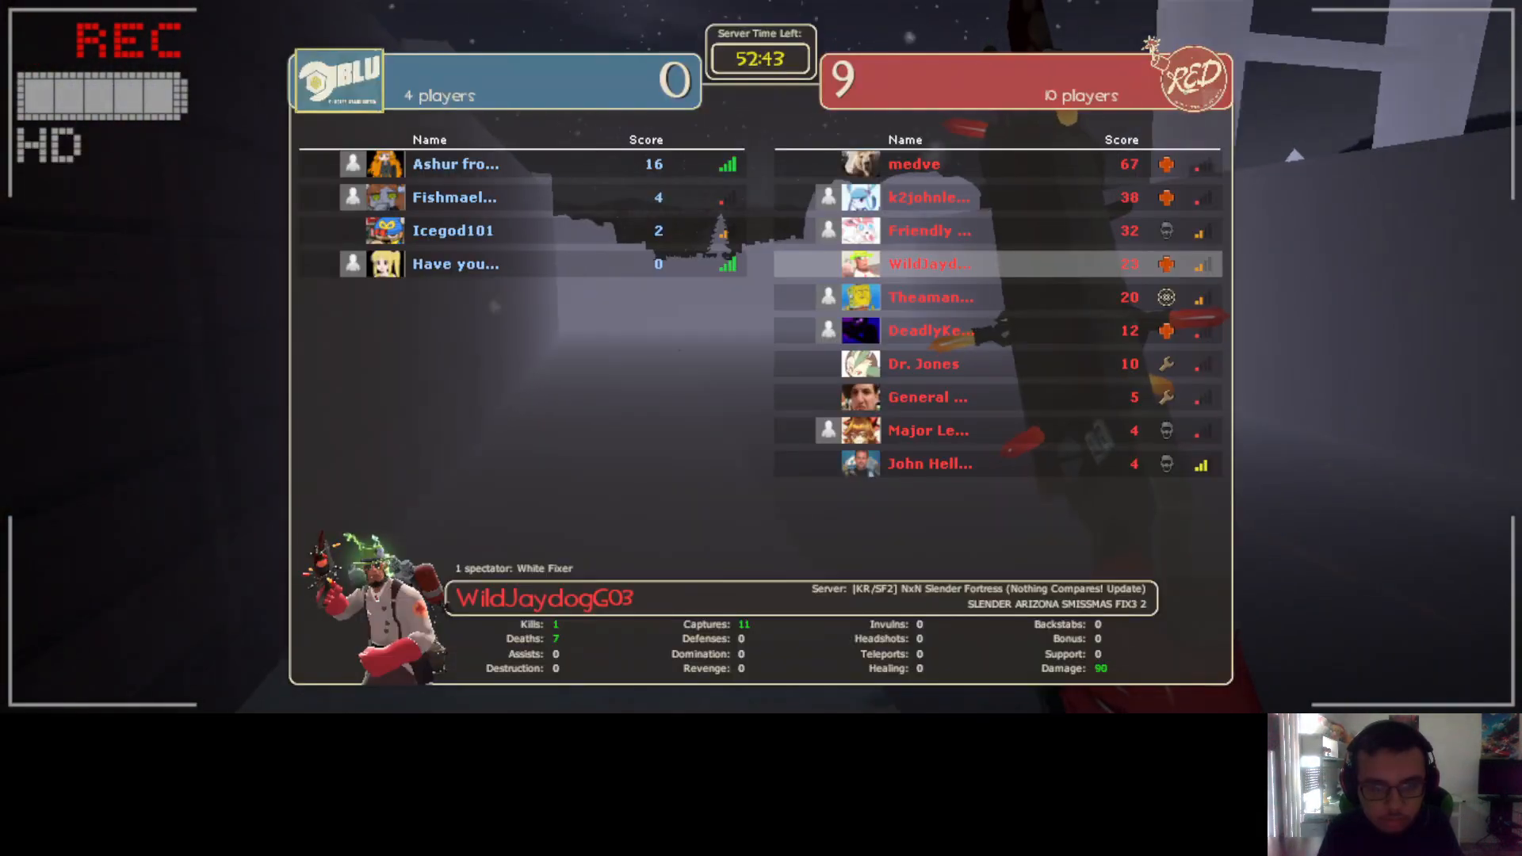